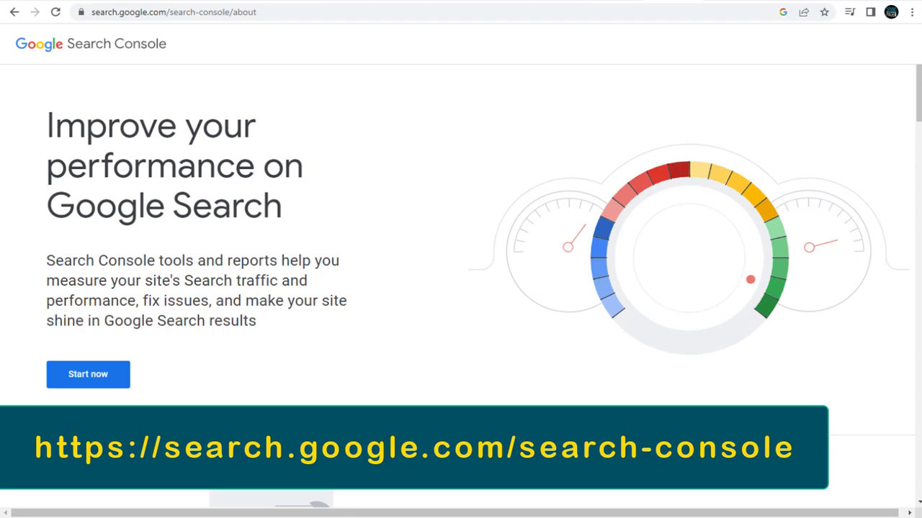
Step: Start Search Console and begin adding a new property from the property list
left_click(88, 374)
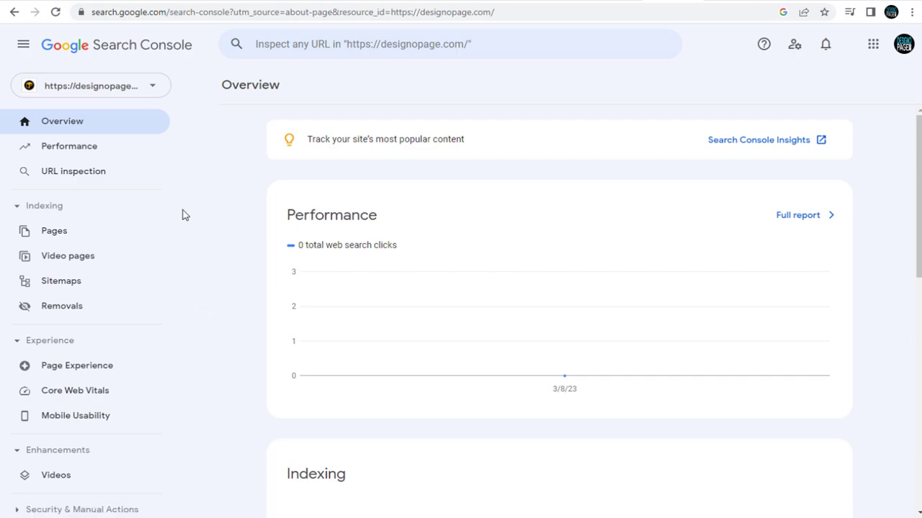
left_click(90, 85)
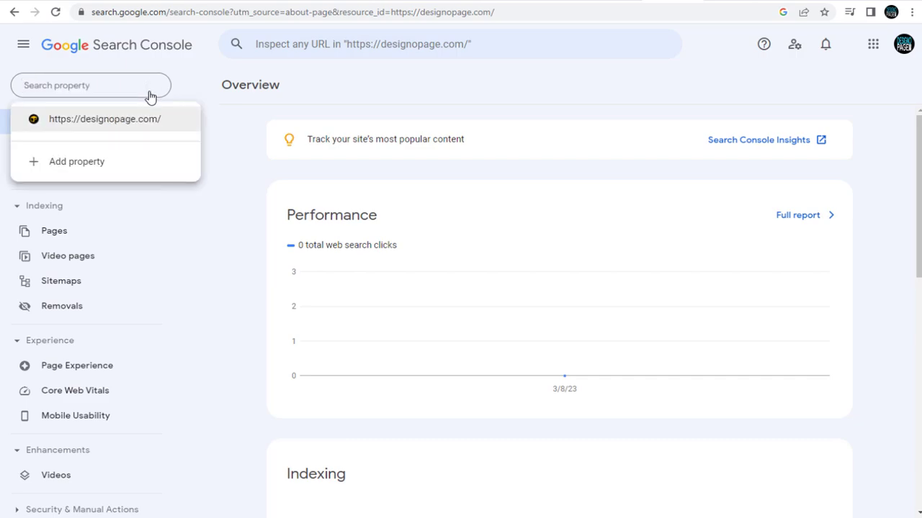
mouse_move(79, 172)
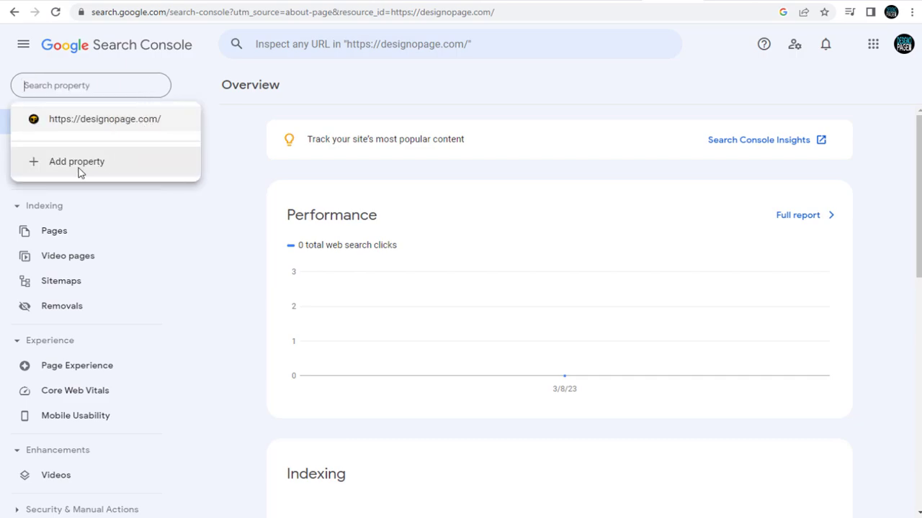
mouse_move(79, 139)
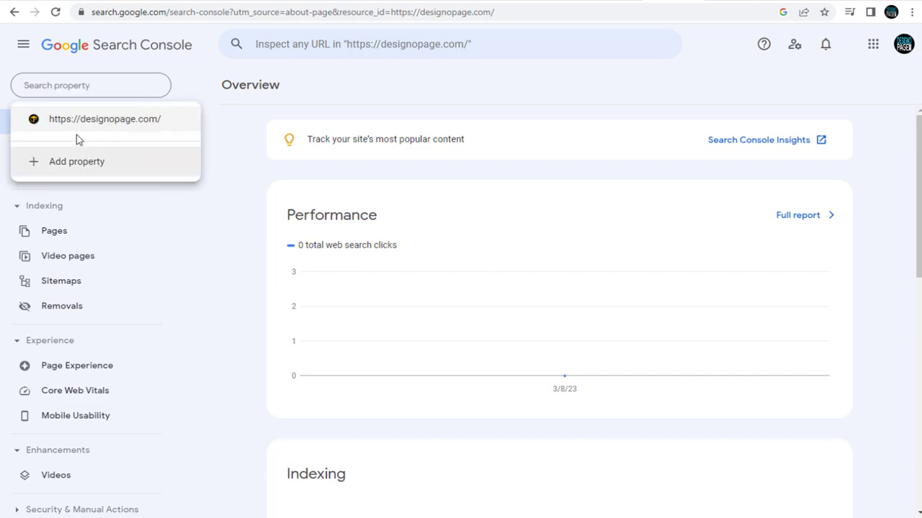
mouse_move(107, 138)
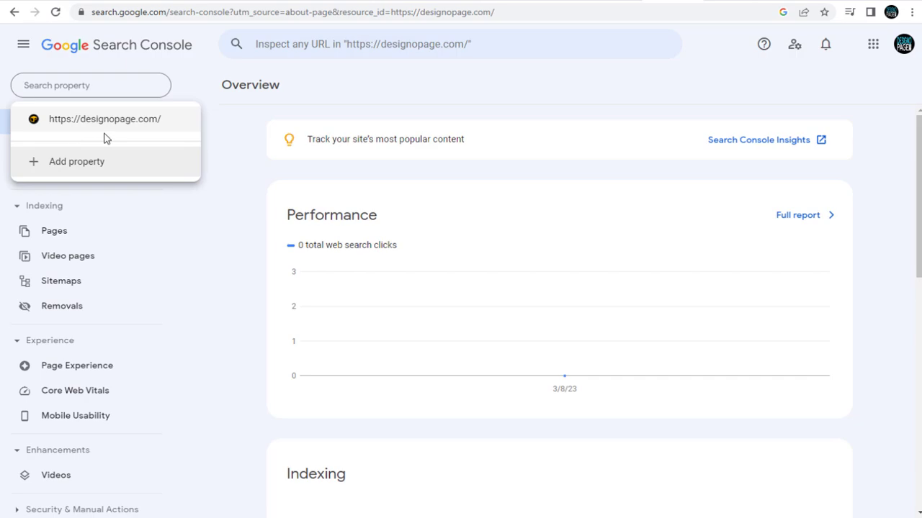
left_click(76, 161)
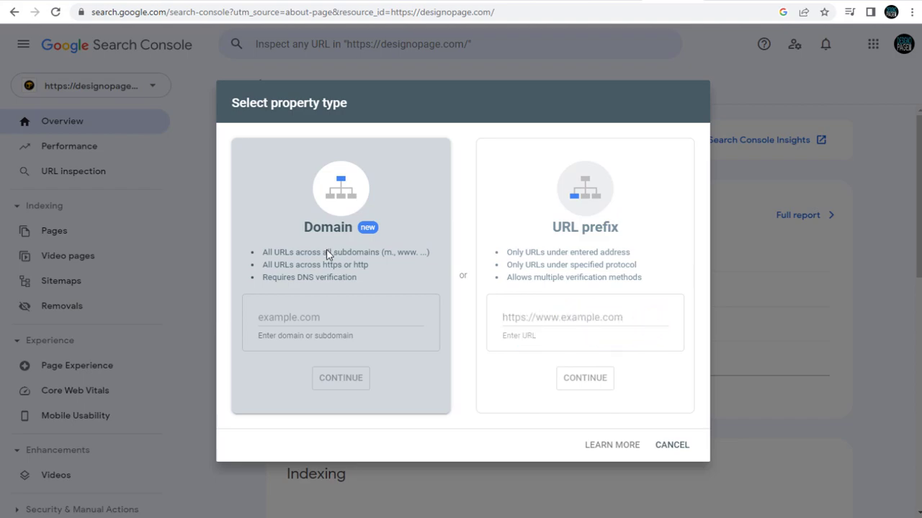
mouse_move(311, 316)
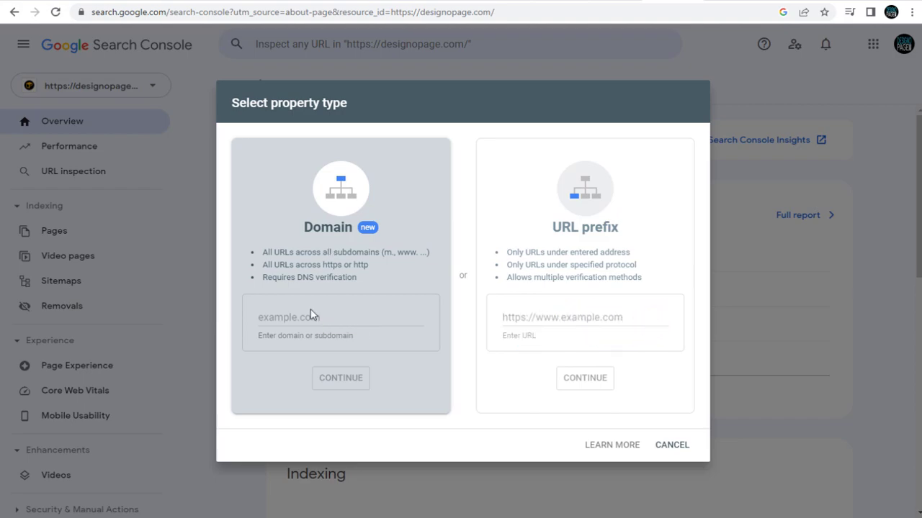
Step: Enter alpdesk.com as a Domain property and continue to ownership verification
type("alpdesk")
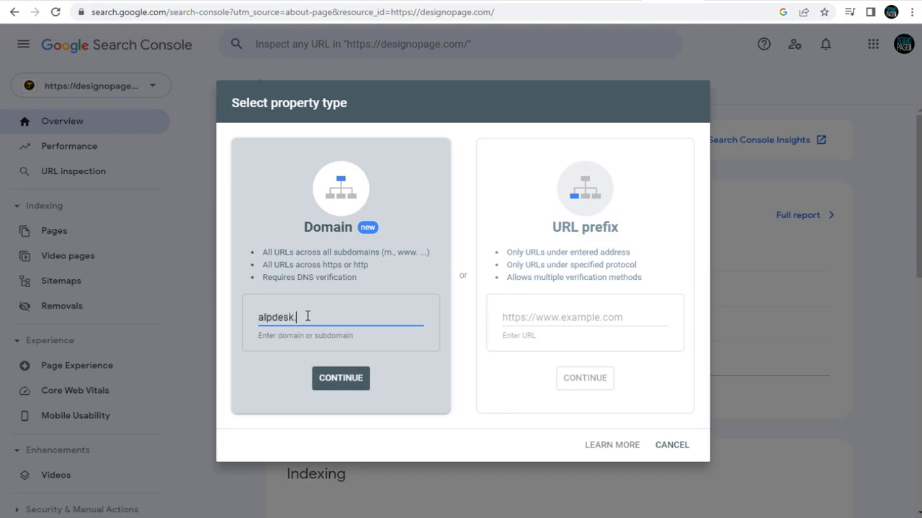
type(".com")
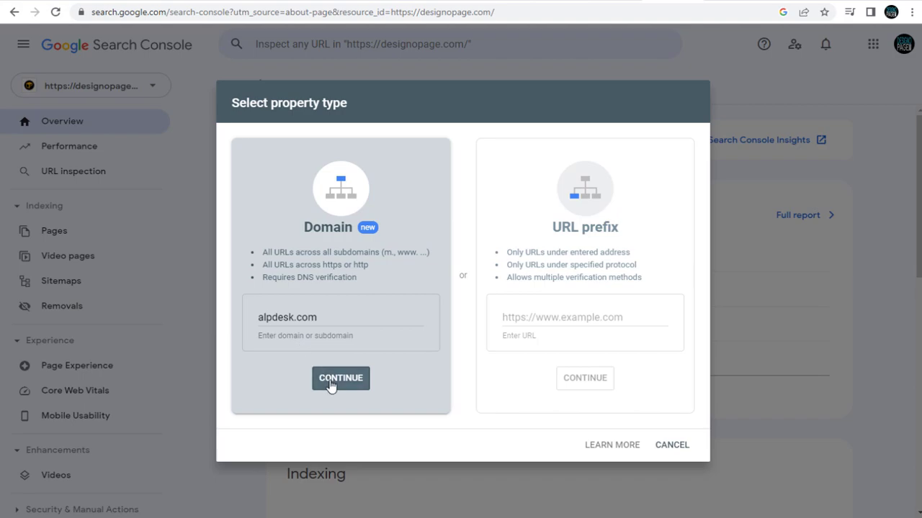
left_click(340, 377)
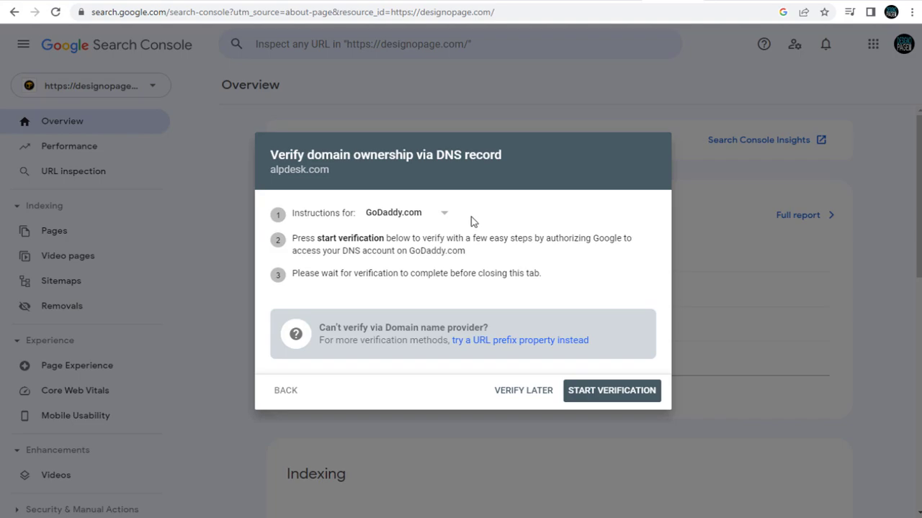
mouse_move(400, 228)
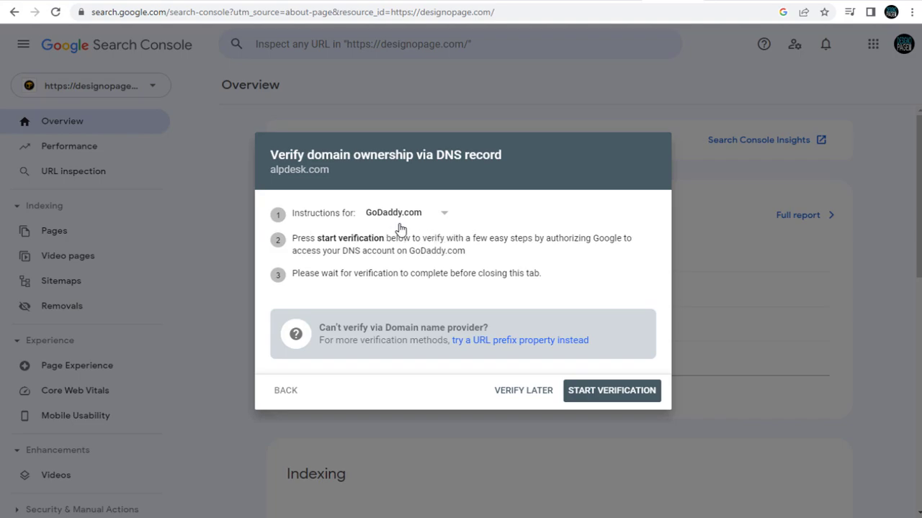
Step: Switch the verification instructions from GoDaddy.com to Any DNS provider to reveal the TXT record
left_click(406, 213)
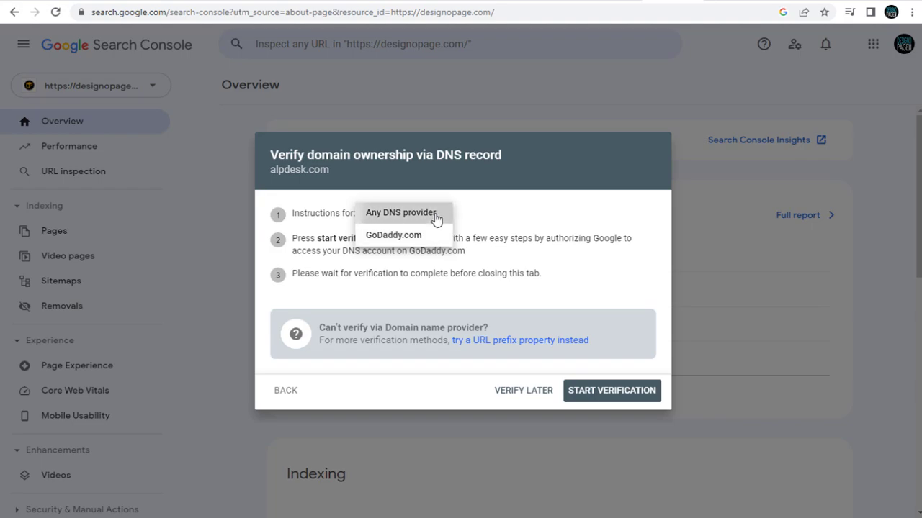
left_click(400, 212)
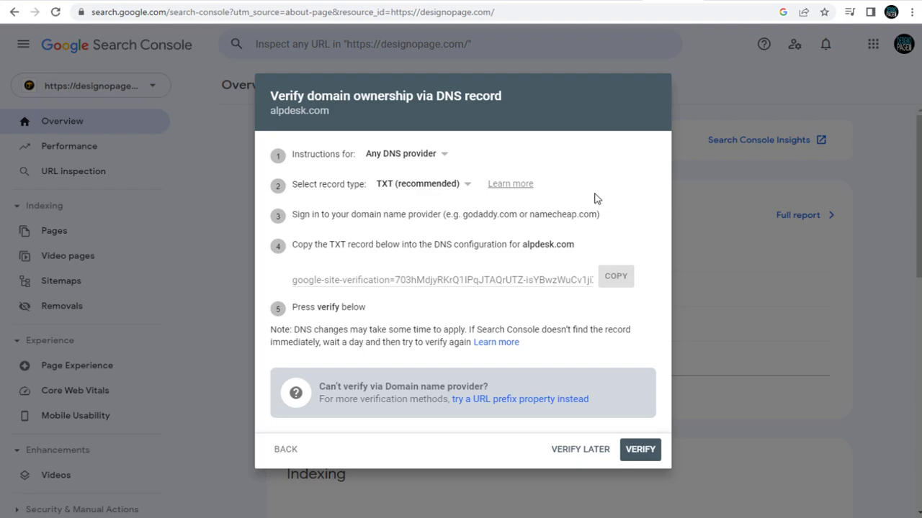
mouse_move(593, 202)
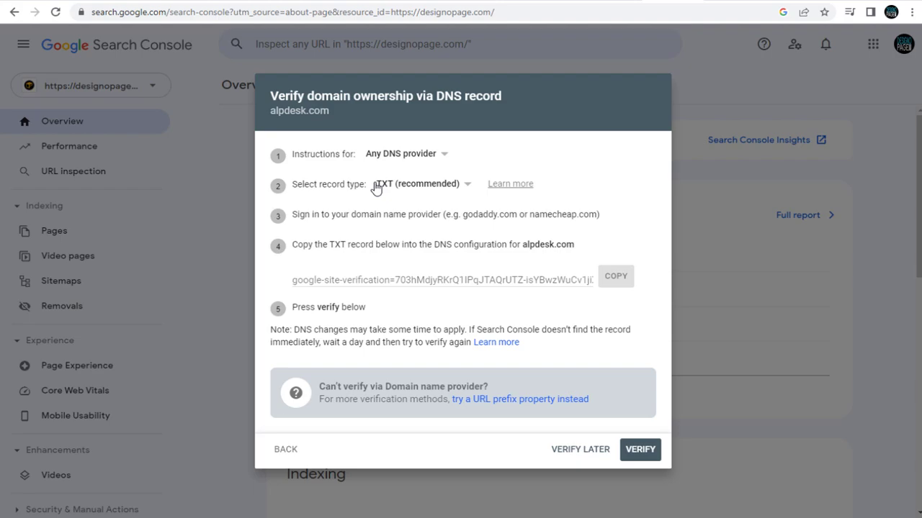
mouse_move(316, 210)
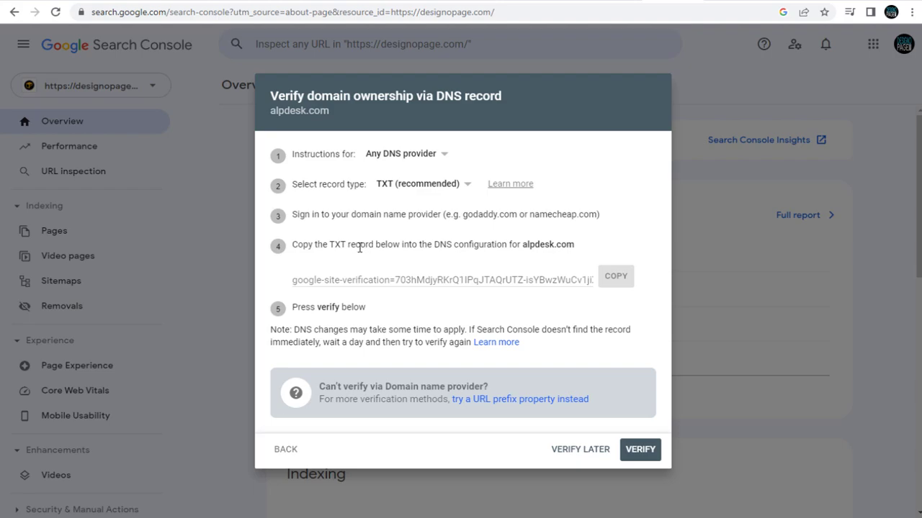
mouse_move(520, 248)
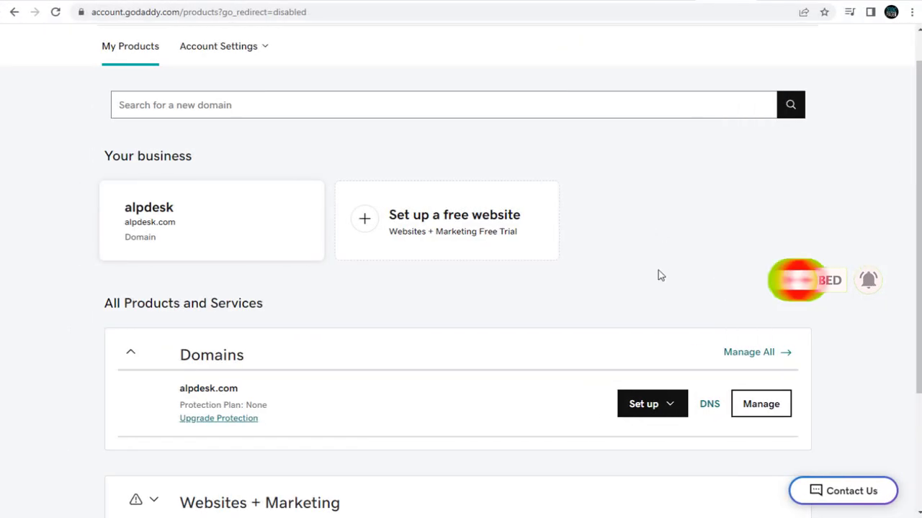
mouse_move(674, 271)
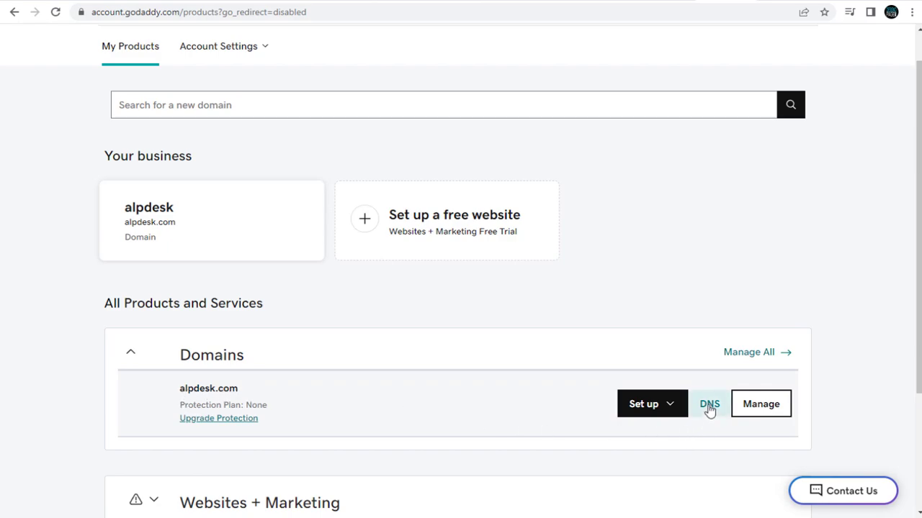
Step: Go to GoDaddy's DNS Management page for alpdesk.com
left_click(708, 403)
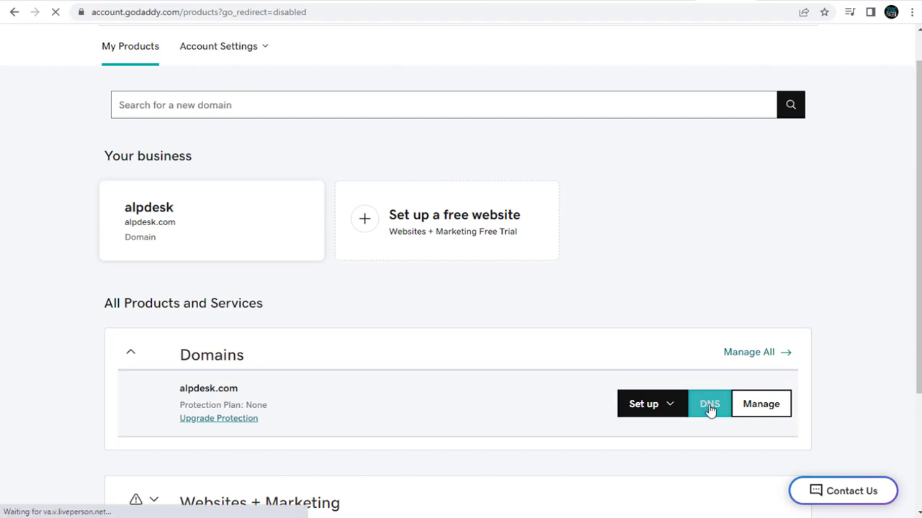
left_click(708, 403)
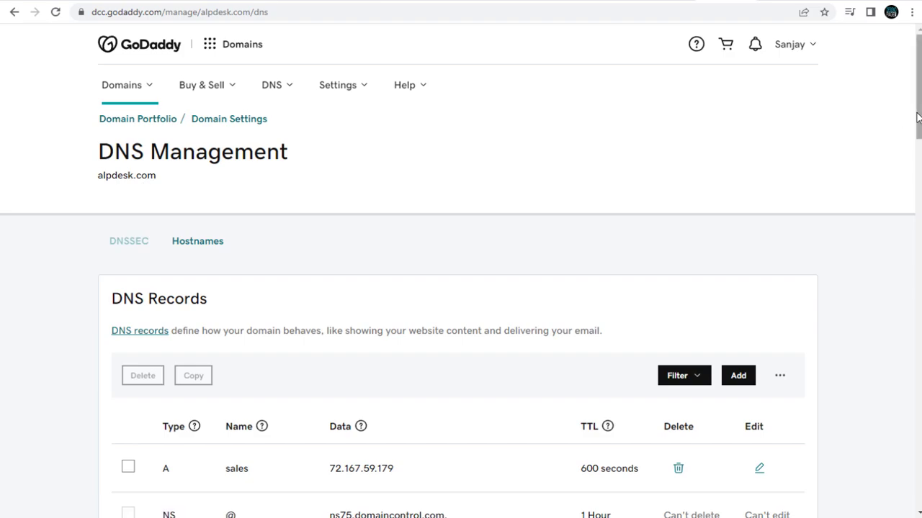
Step: Add a new DNS record of type TXT for alpdesk.com
scroll("down", 3)
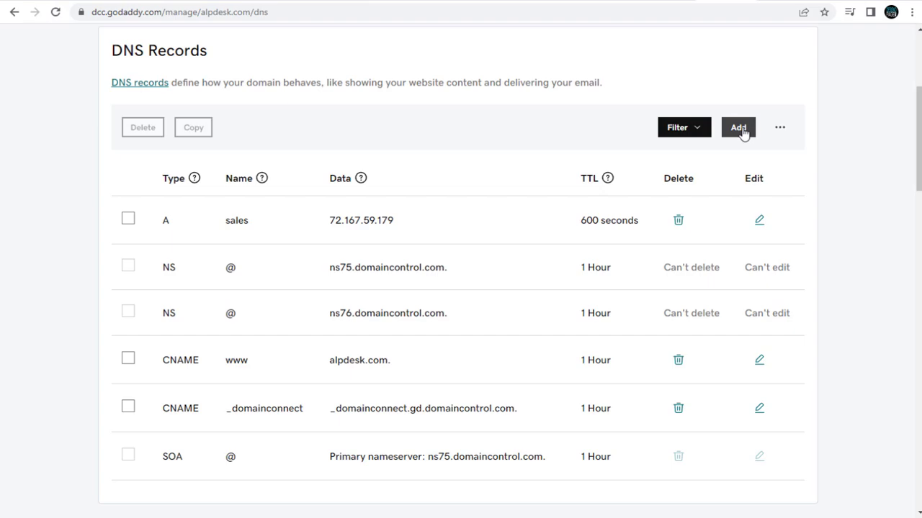
left_click(737, 127)
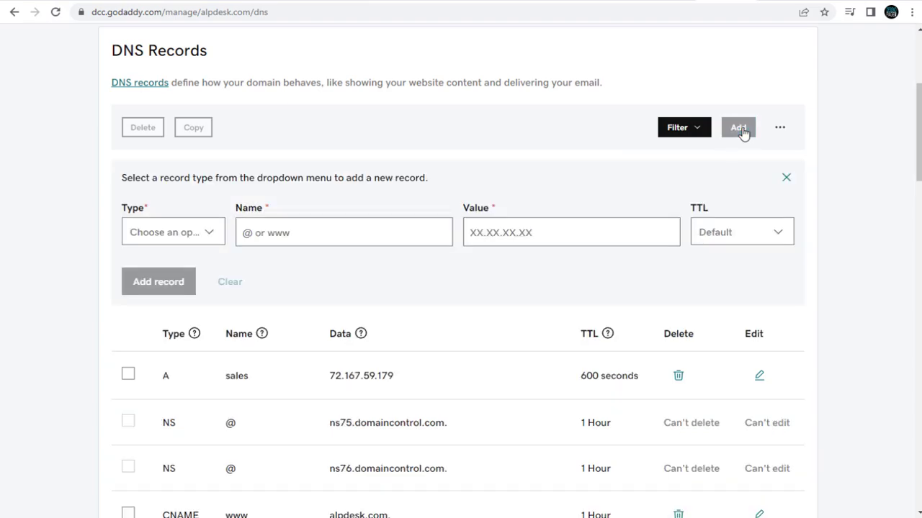
mouse_move(283, 210)
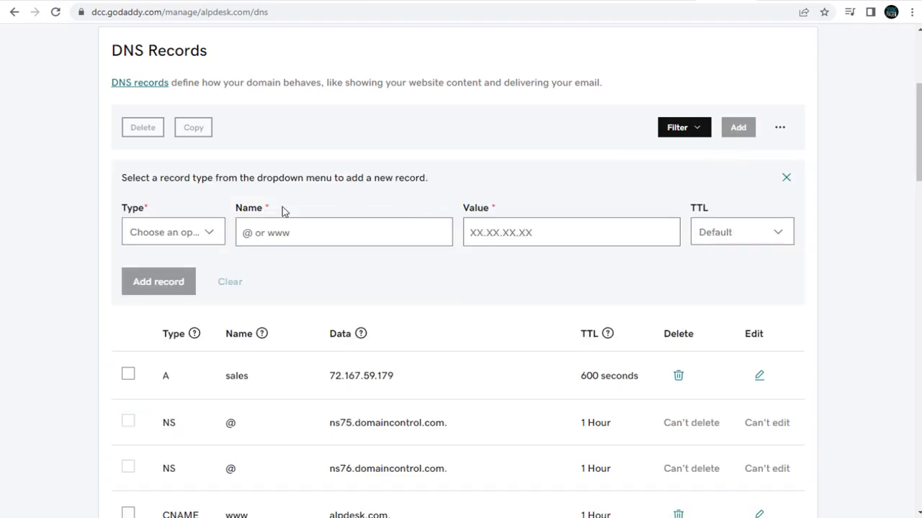
left_click(173, 232)
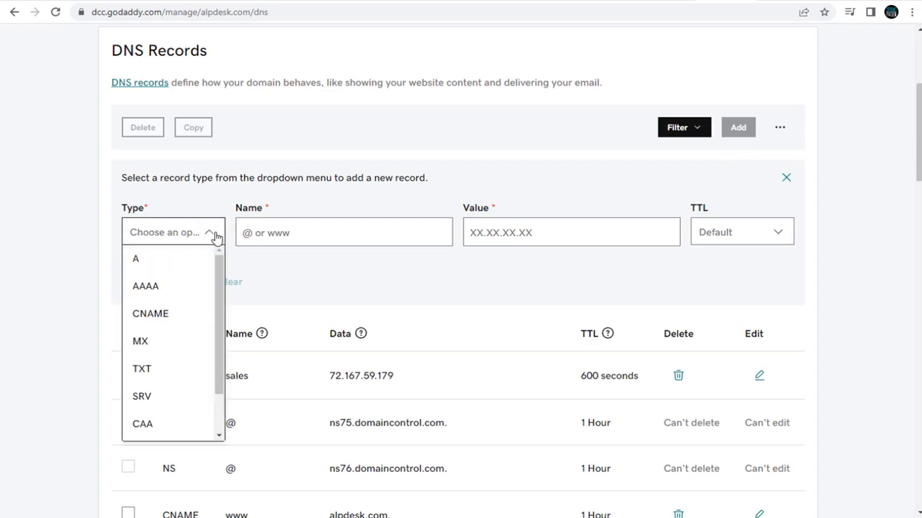
left_click(141, 369)
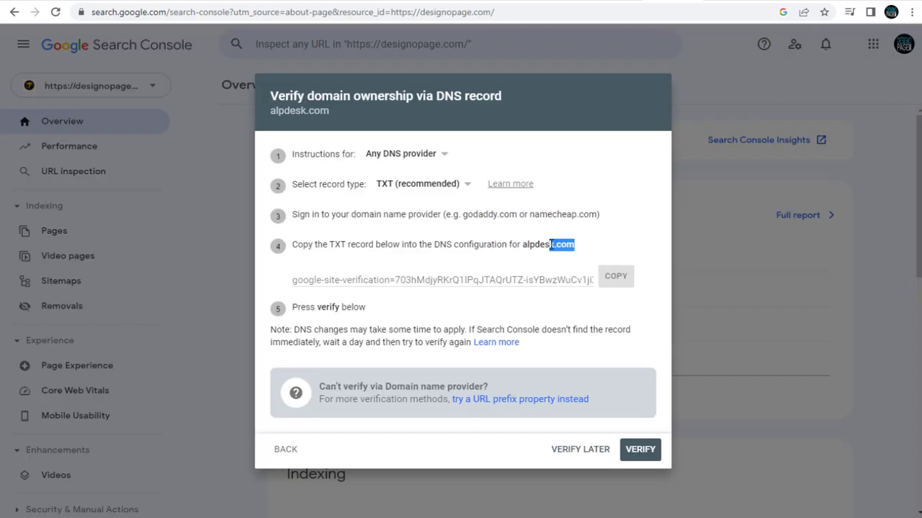
Step: Fill in alpdesk.com as Name and the google-site-verification string as Value, then save the record
right_click(547, 244)
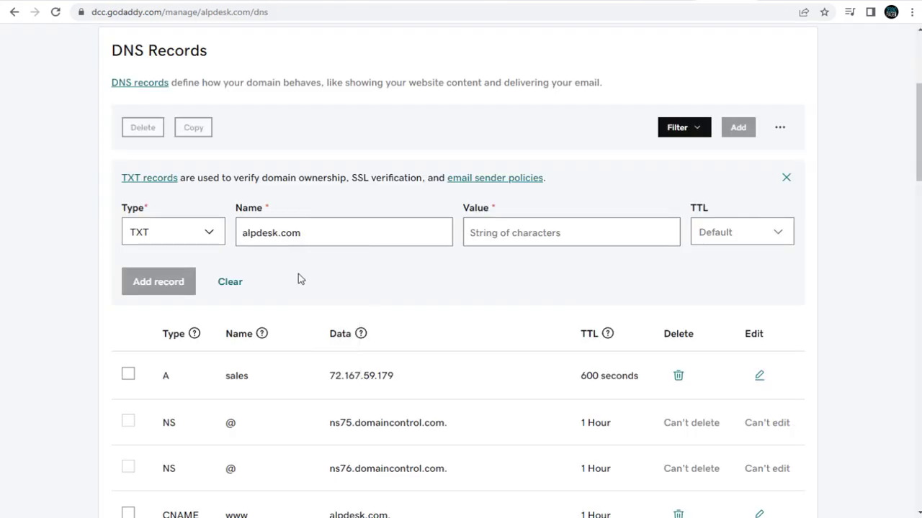
mouse_move(516, 187)
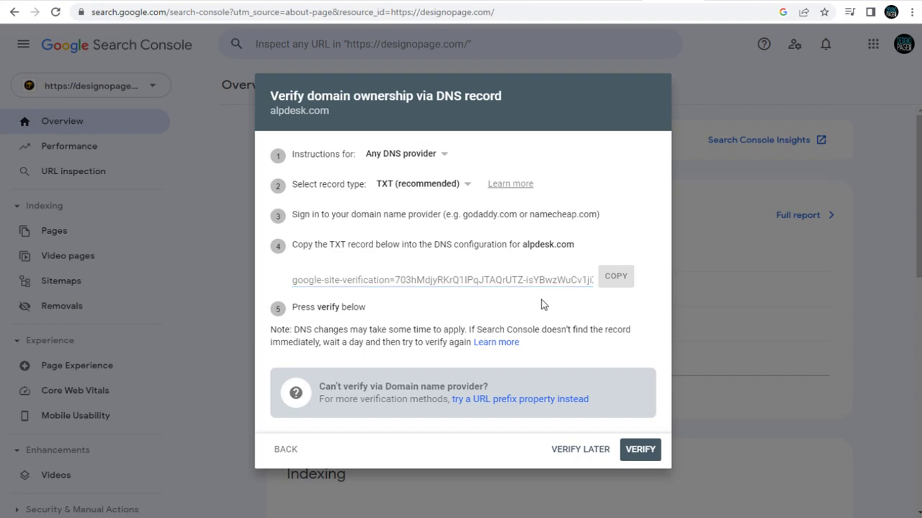
left_click(615, 276)
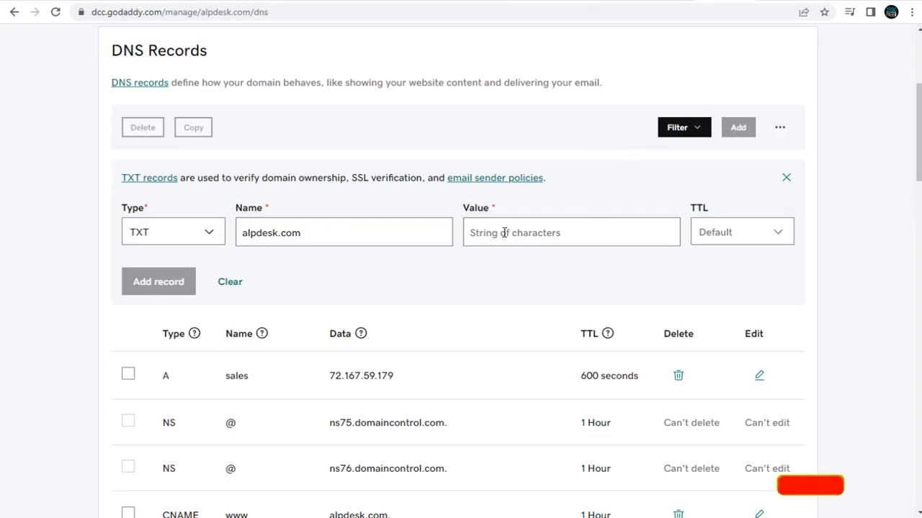
type("yRKrQ1IPqJTAQrUTZ-isYBwzWuCv1jiXGdns")
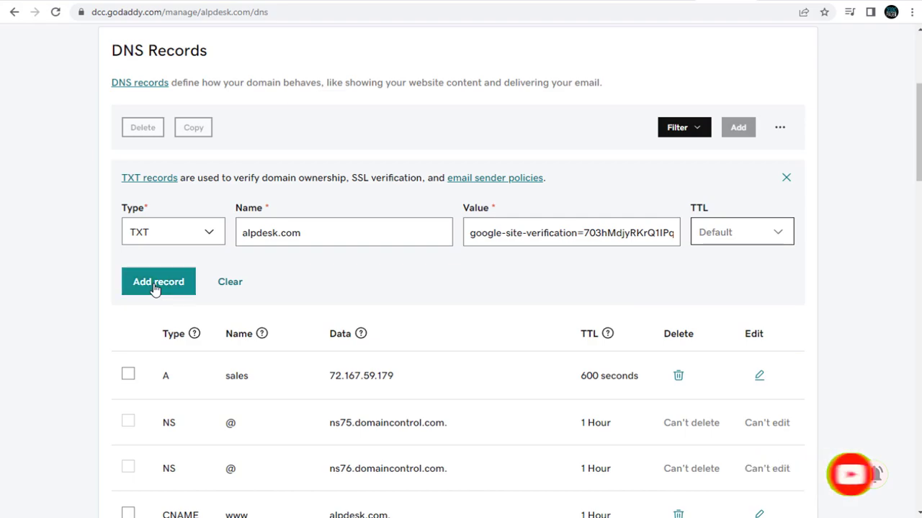
left_click(158, 281)
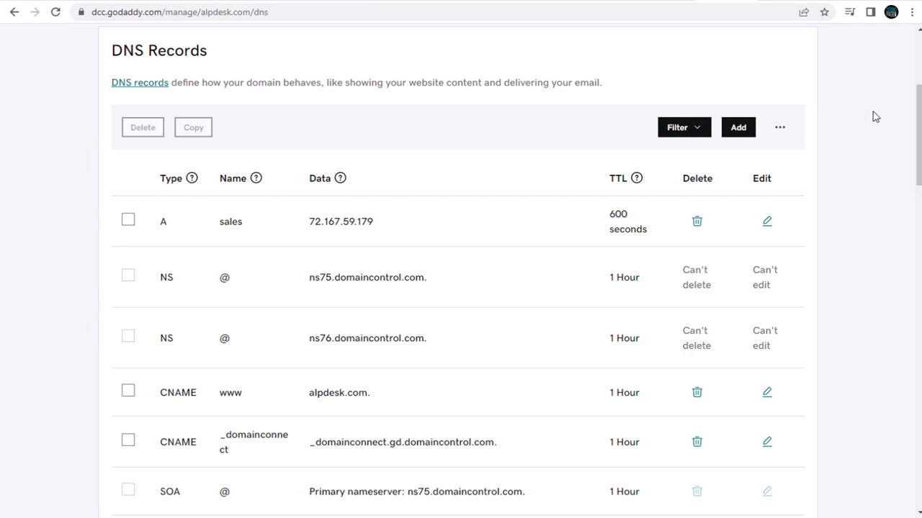
Step: Confirm the new TXT verification record appears at the bottom of the DNS list
scroll("down", 3)
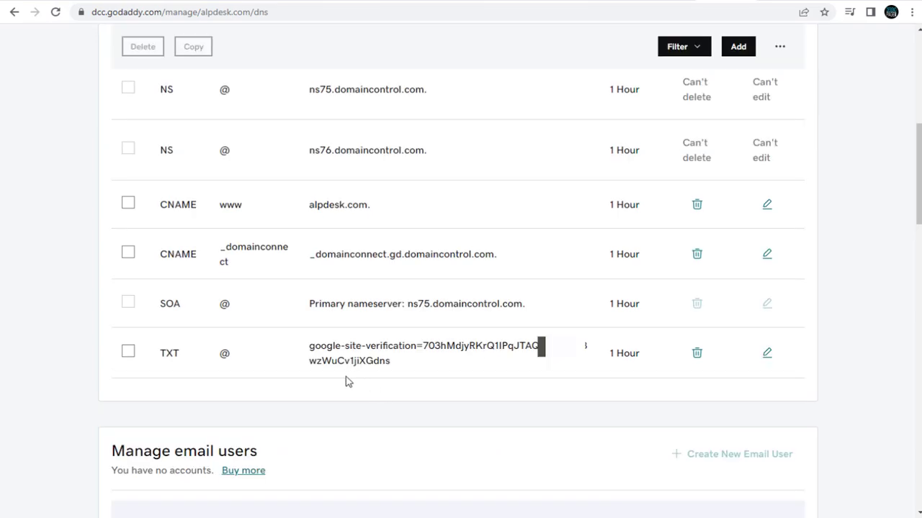
mouse_move(452, 396)
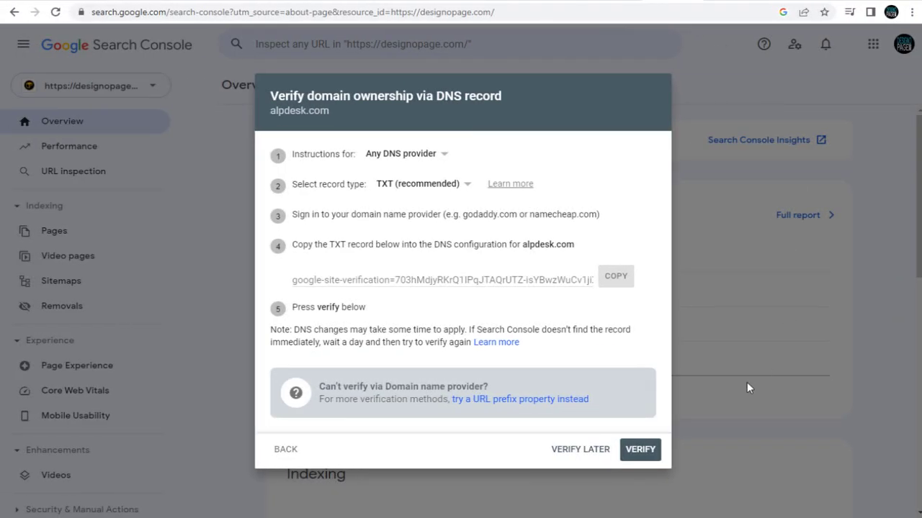
mouse_move(639, 449)
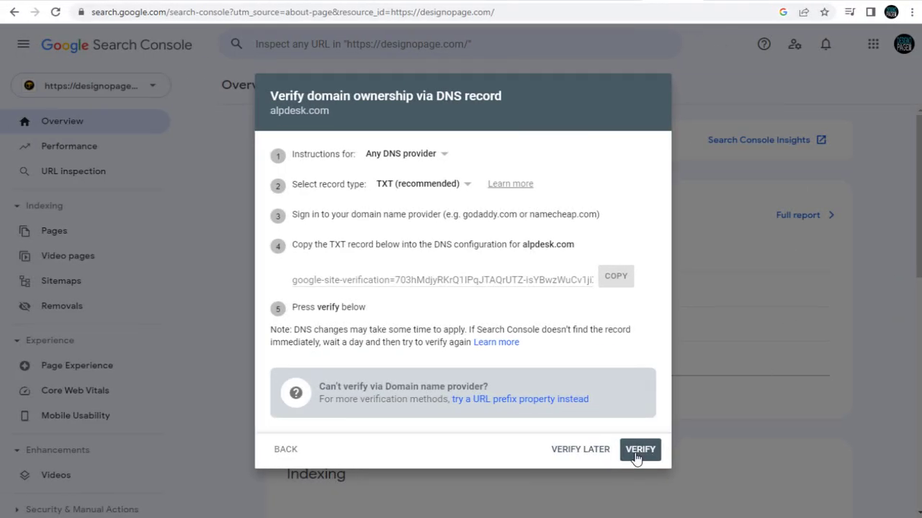
Step: Verify ownership of alpdesk.com and go to the newly verified property
left_click(640, 449)
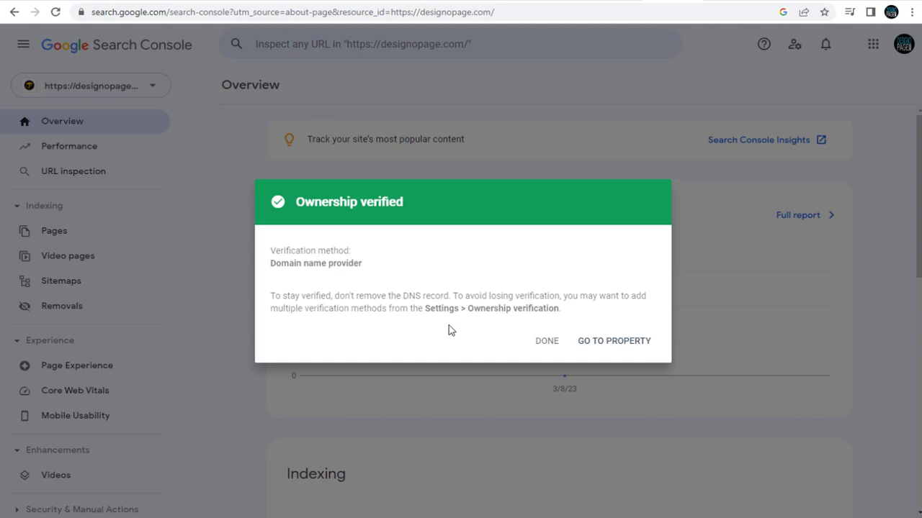
mouse_move(614, 340)
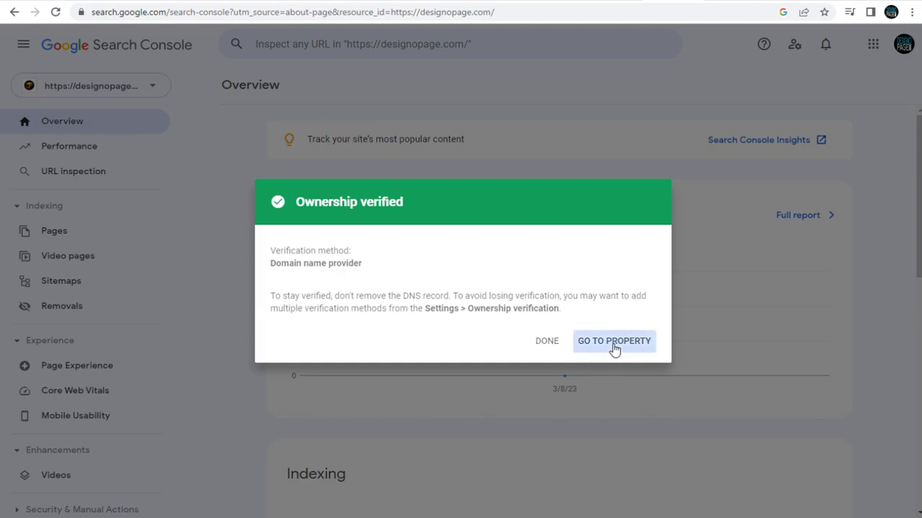
left_click(613, 340)
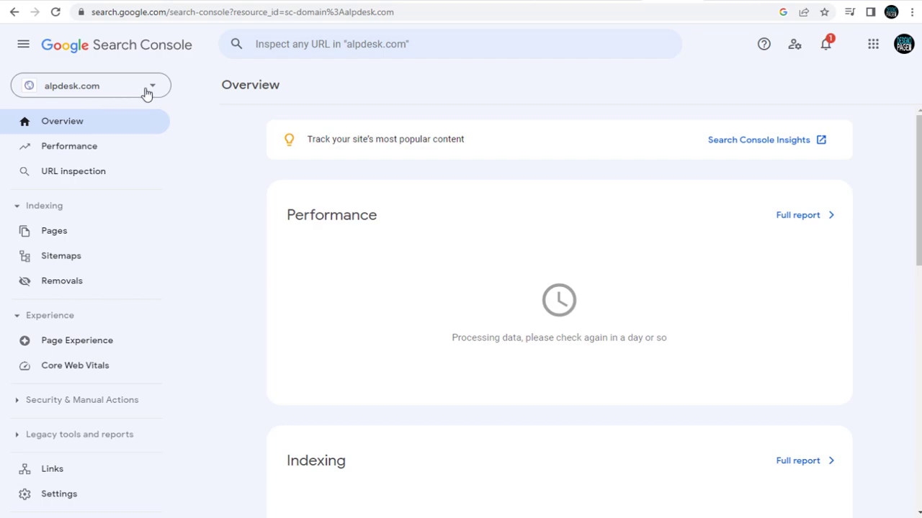
Step: Show the property list with alpdesk.com as a Domain property beside designopage.com
left_click(89, 86)
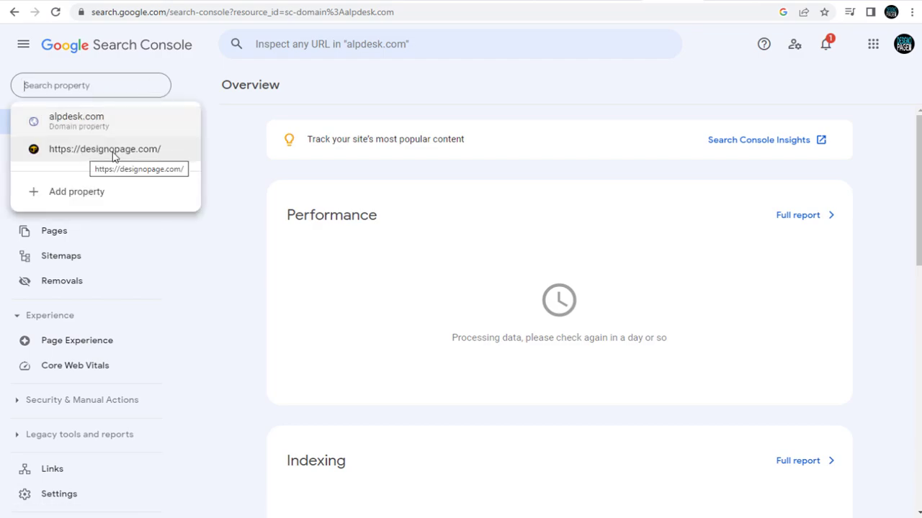
mouse_move(199, 121)
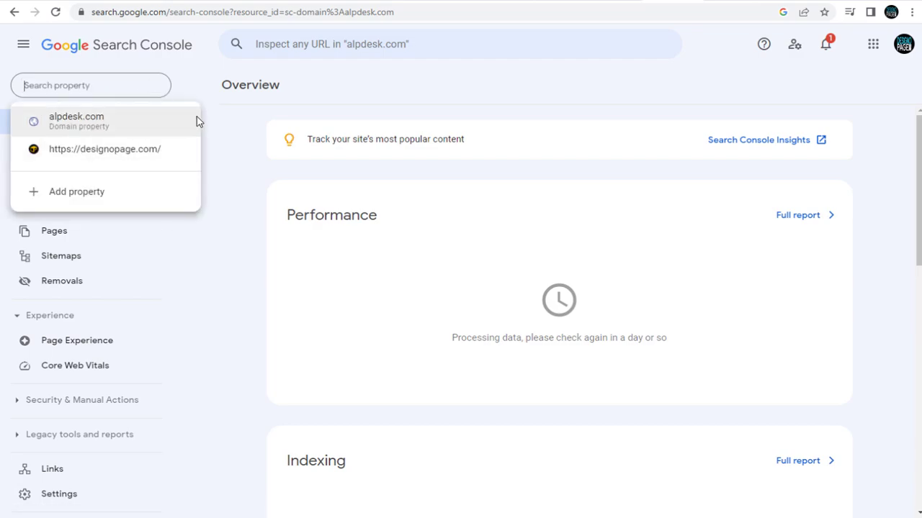
mouse_move(75, 121)
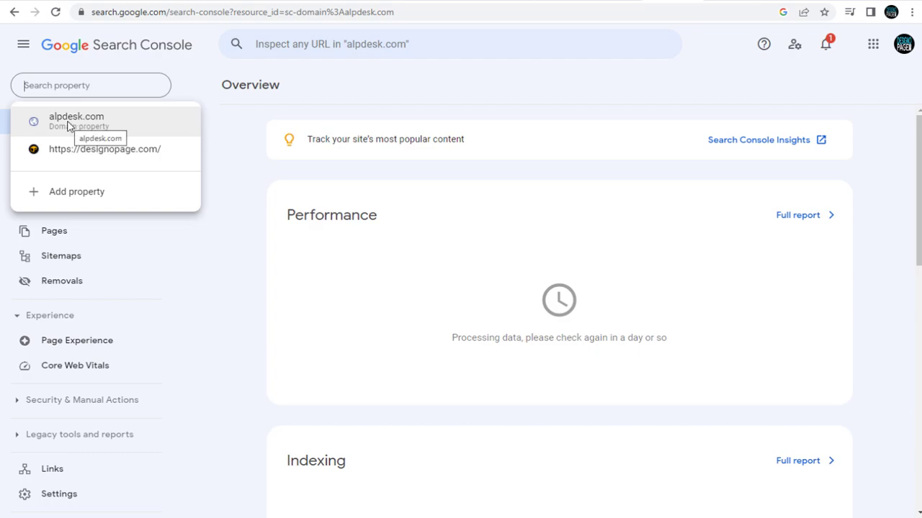